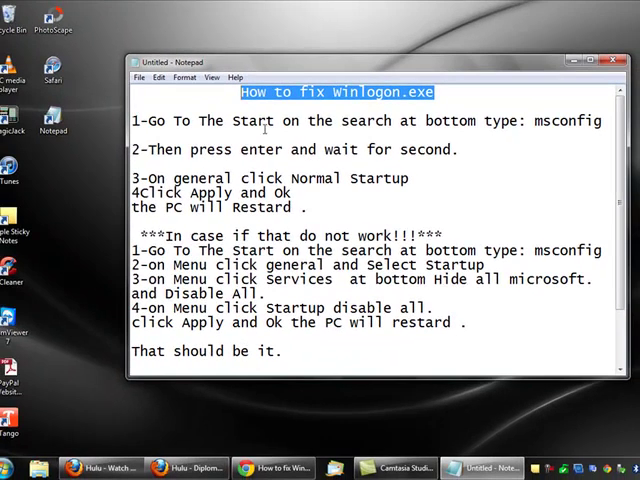
Step: Select the word 'msconfig' in the first line of the Notepad fix notes
click(12, 468)
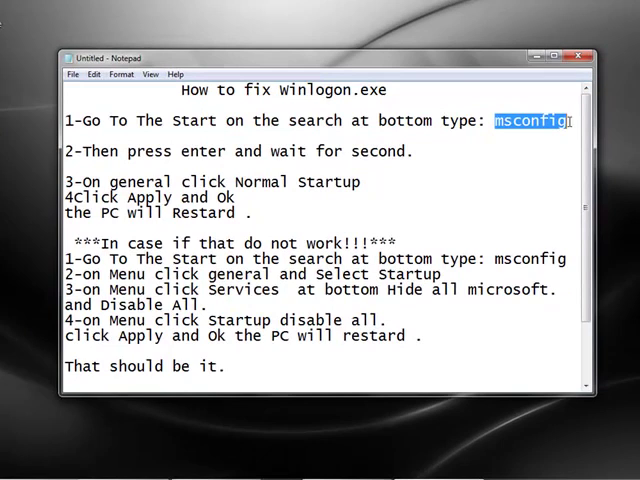
click(10, 467)
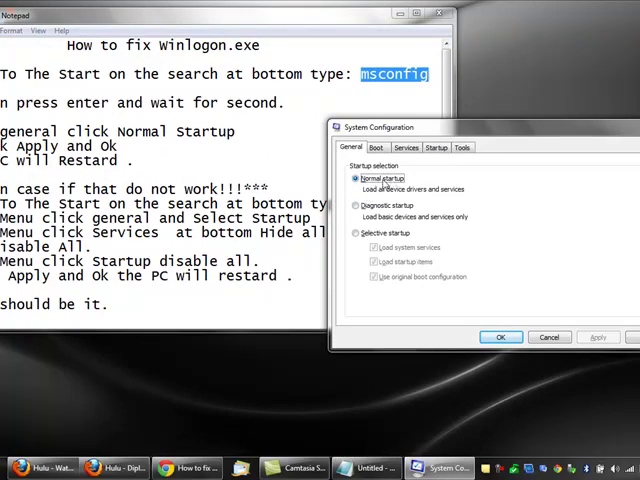
Step: Choose Selective startup on the General tab, briefly toggling back to Normal startup first
click(356, 233)
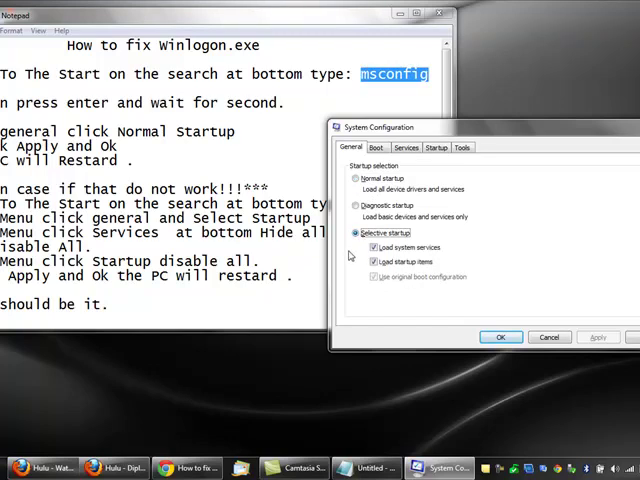
click(356, 178)
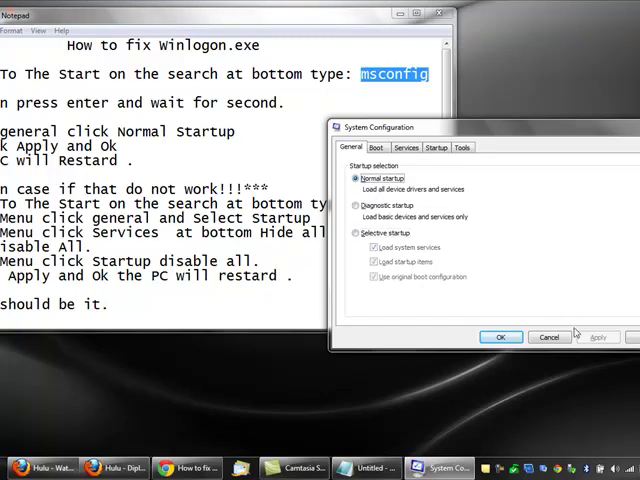
mouse_move(500, 337)
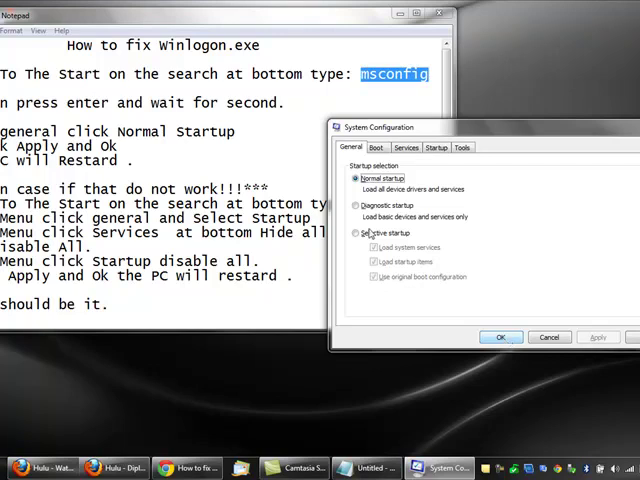
click(357, 233)
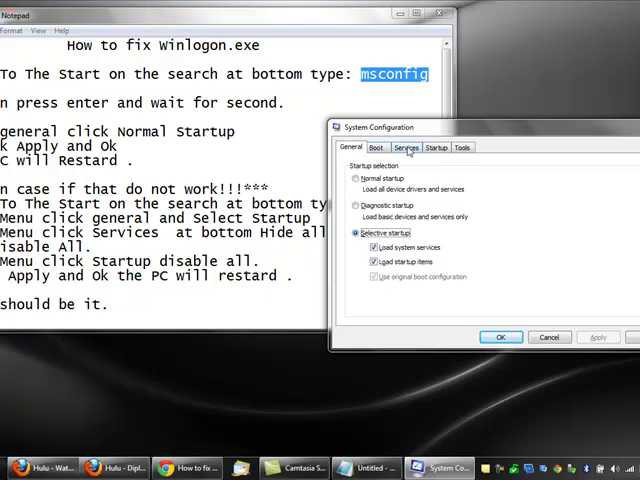
Step: Hide Microsoft services, then disable all non-Microsoft services and all startup items
click(406, 147)
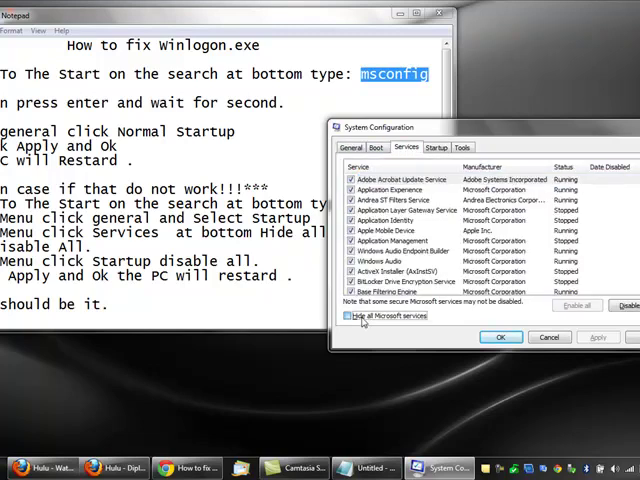
click(351, 316)
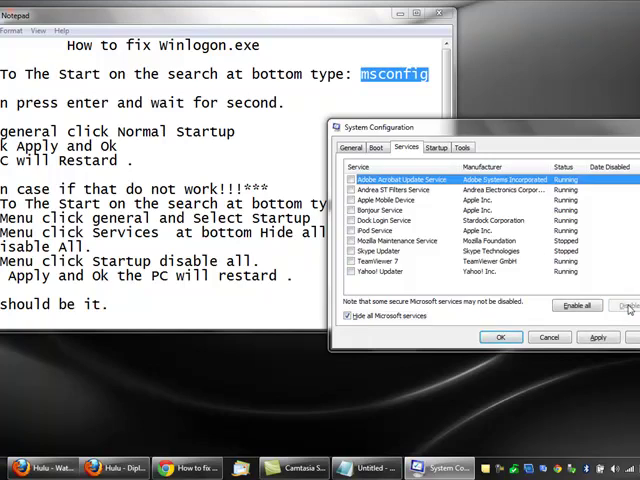
click(435, 148)
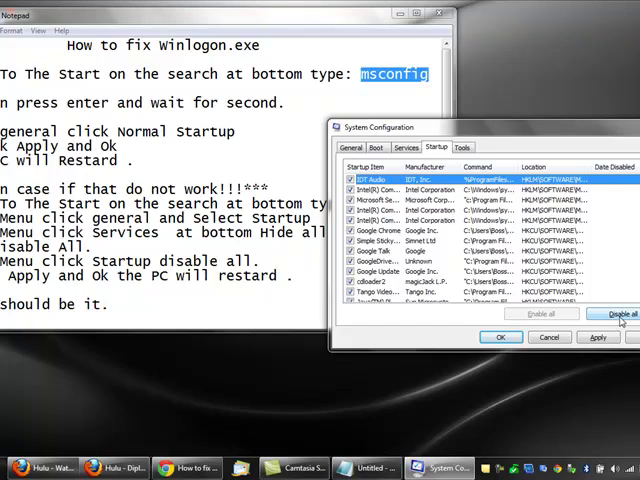
click(607, 313)
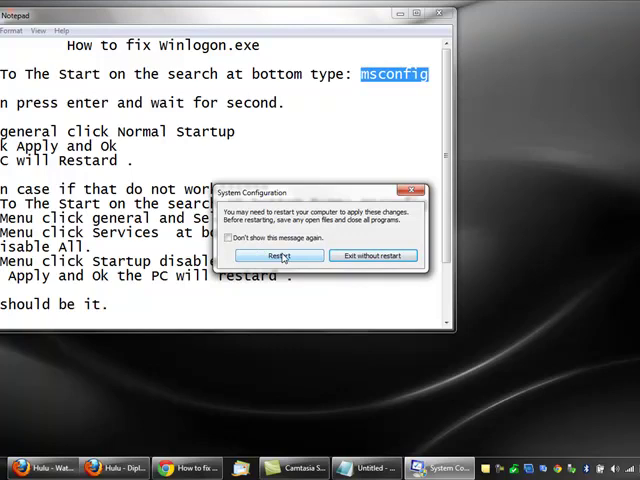
Step: Exit the restart prompt without restarting the computer
click(372, 255)
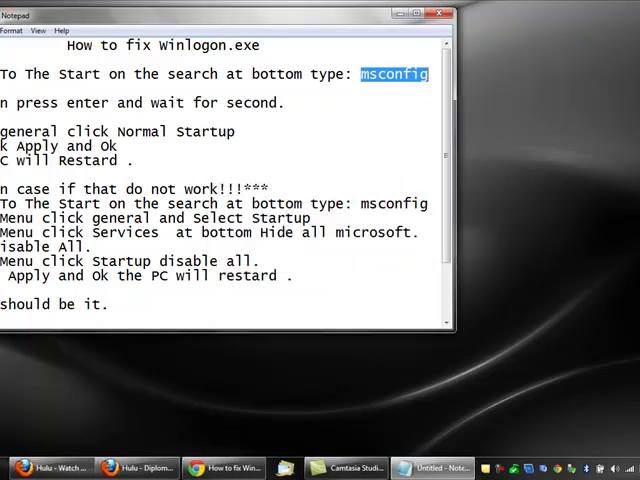
click(8, 467)
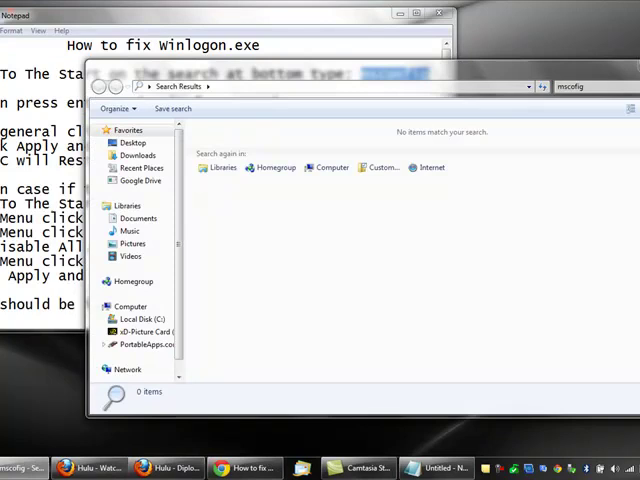
Step: Search Windows for 'mscofig', which returns no matching items
click(13, 467)
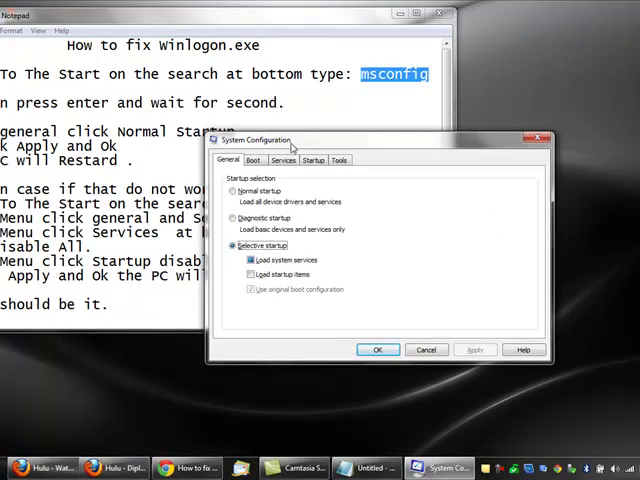
Step: Apply Normal startup with OK, then close the restart prompt
click(238, 191)
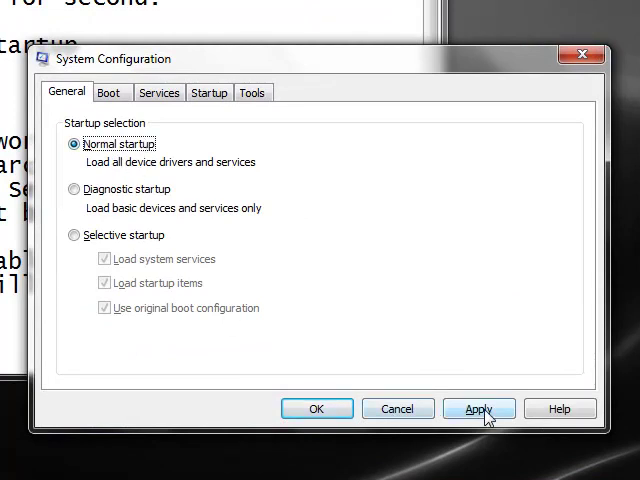
click(479, 409)
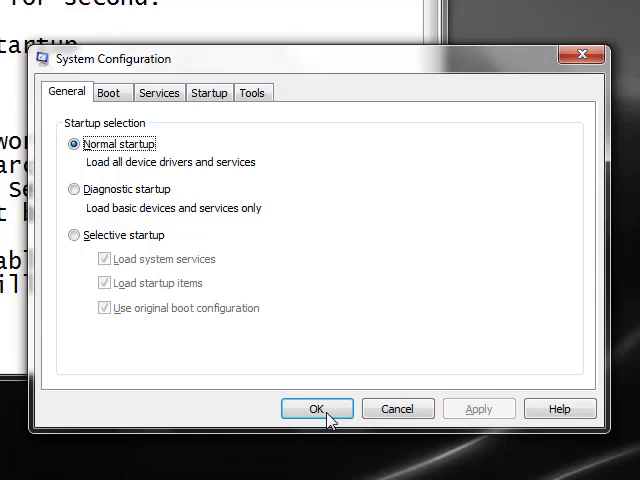
click(316, 409)
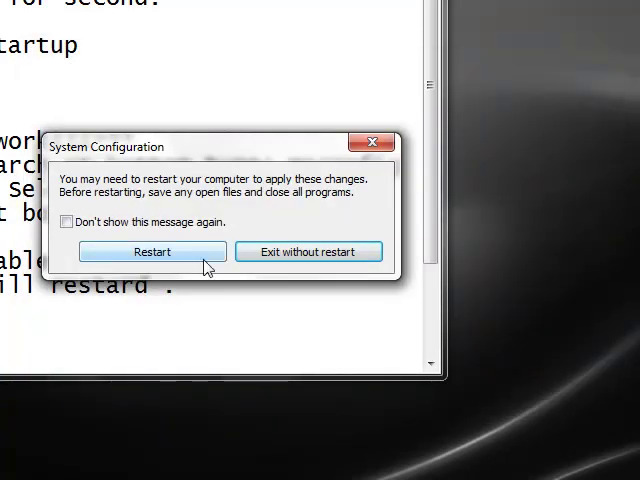
click(309, 251)
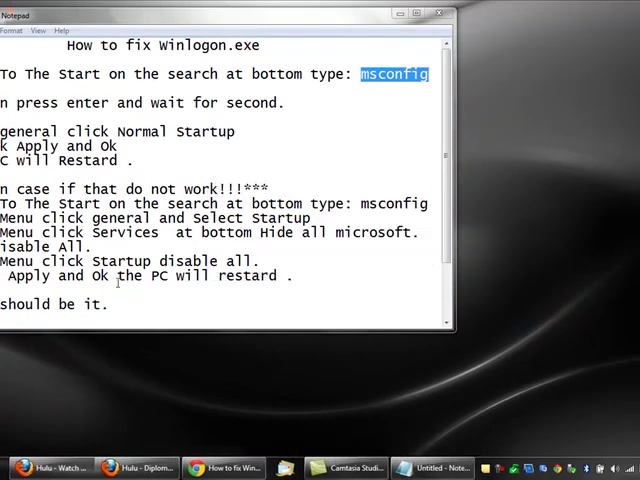
Step: Reopen System Configuration from the Start search over the Notepad notes
click(10, 467)
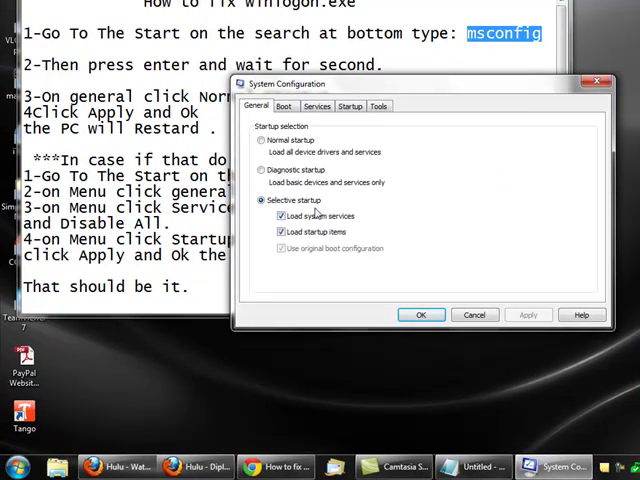
Step: Disable all non-Microsoft services and all startup items, then apply the changes
click(317, 106)
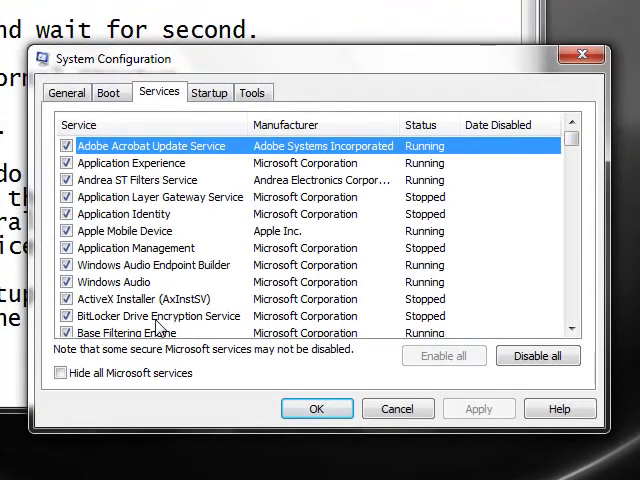
click(64, 373)
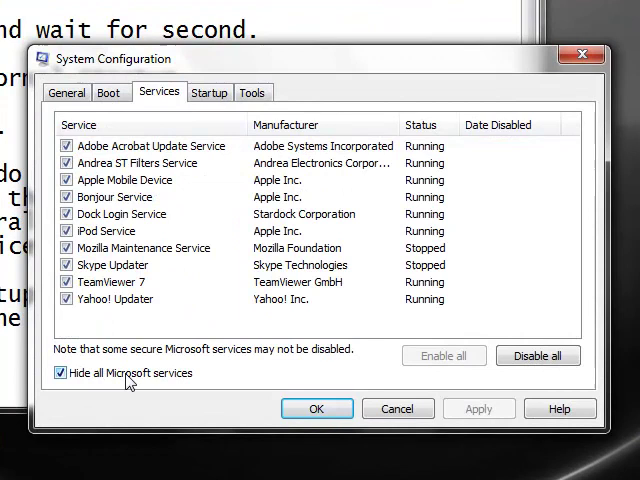
click(537, 355)
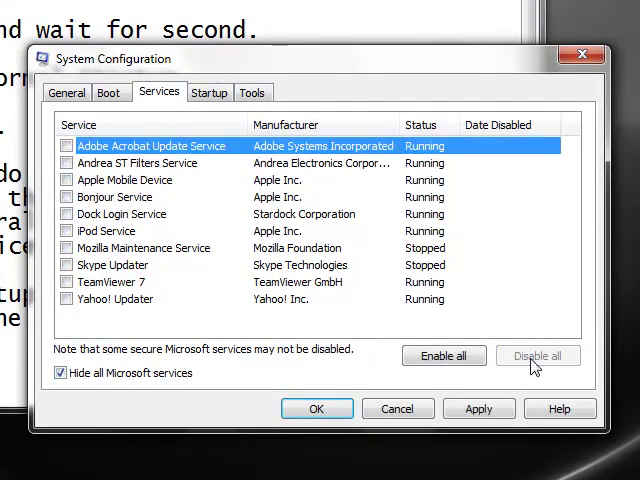
click(209, 92)
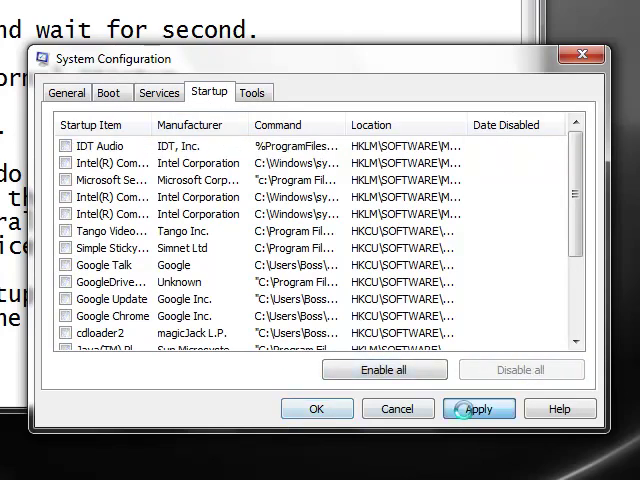
click(479, 409)
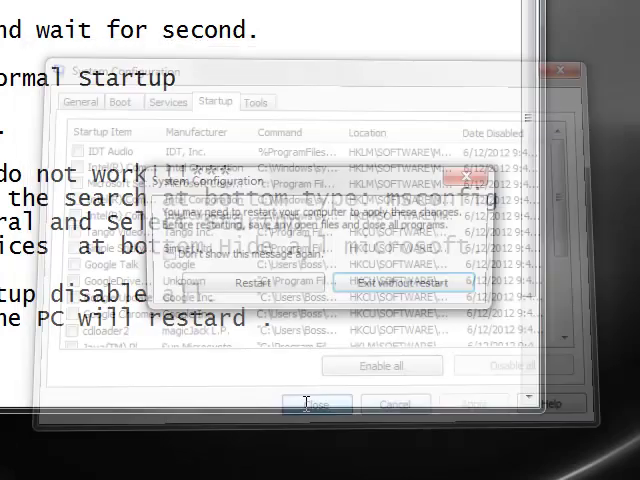